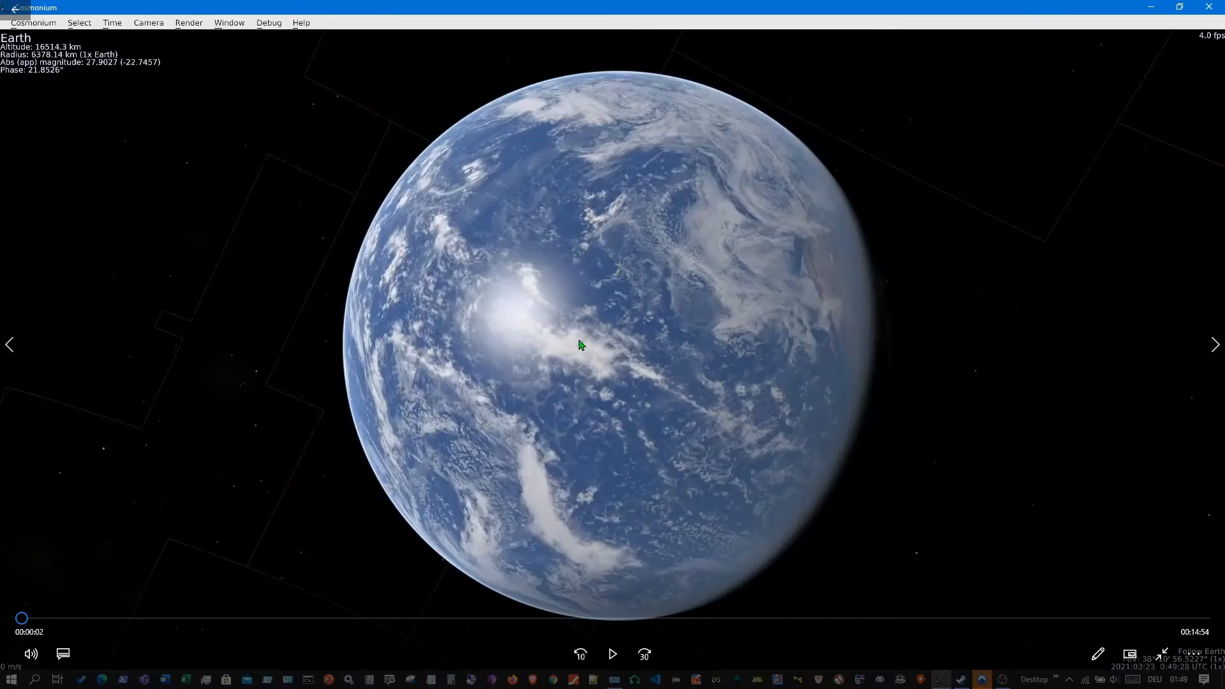
Step: Start playing the solar system tour so Earth rotates to show Australia
left_click(612, 653)
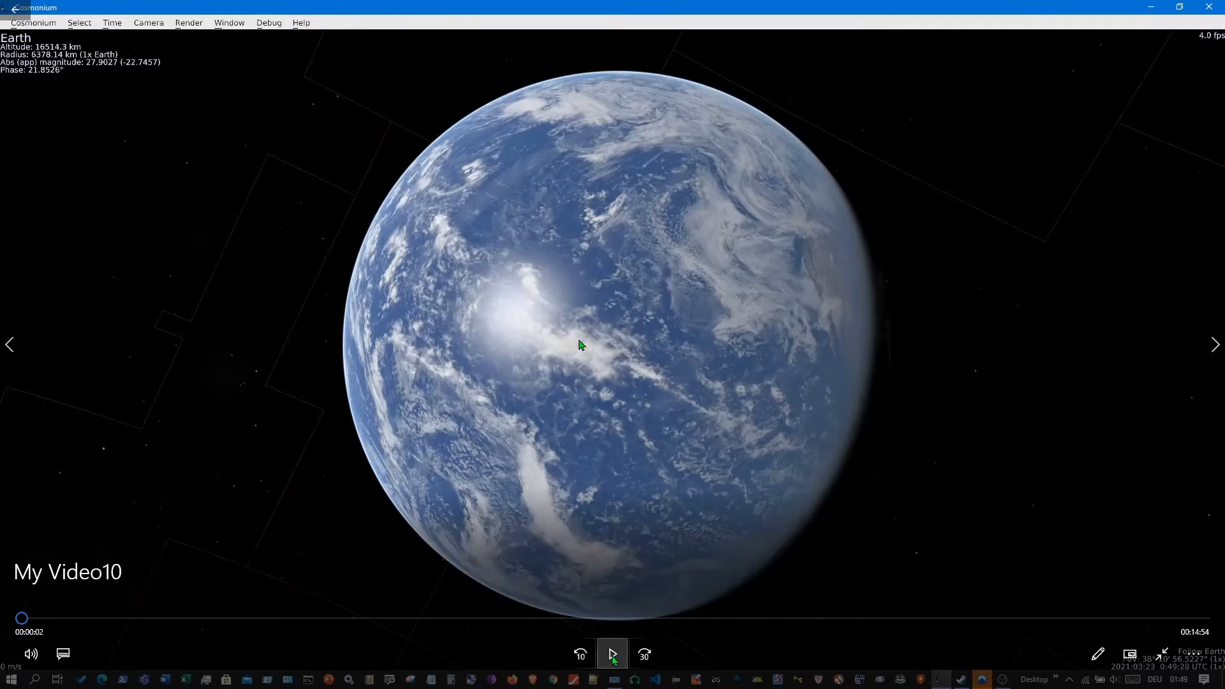
mouse_move(613, 654)
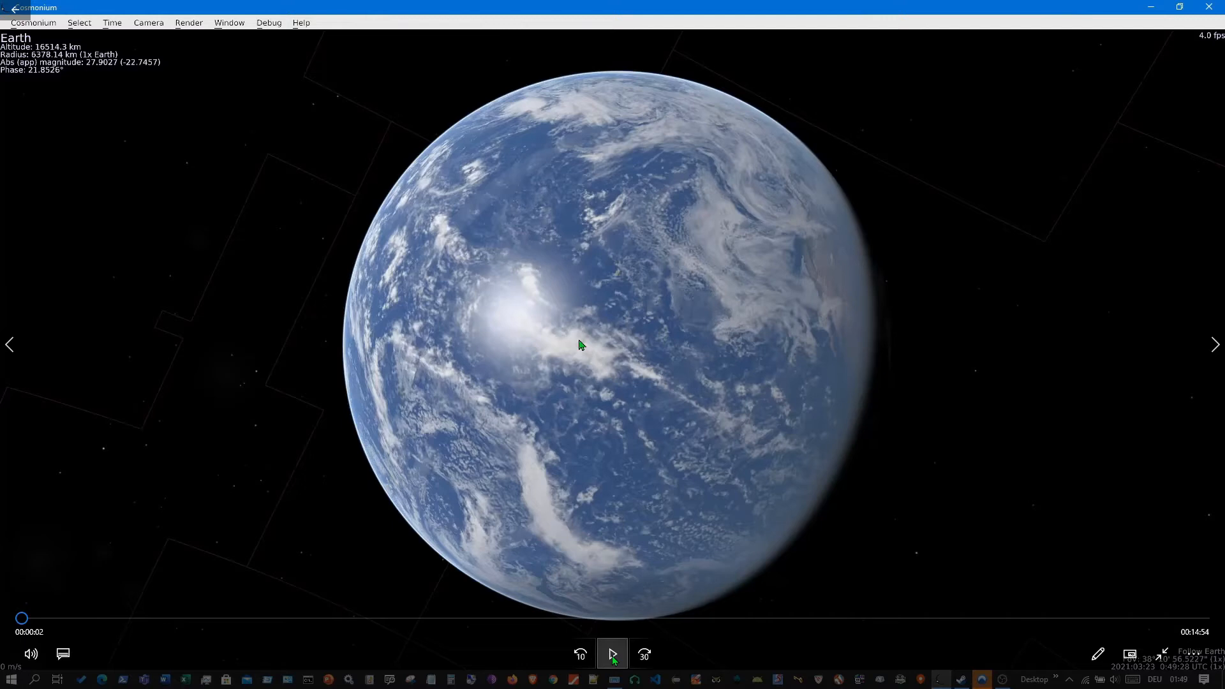
left_click(612, 654)
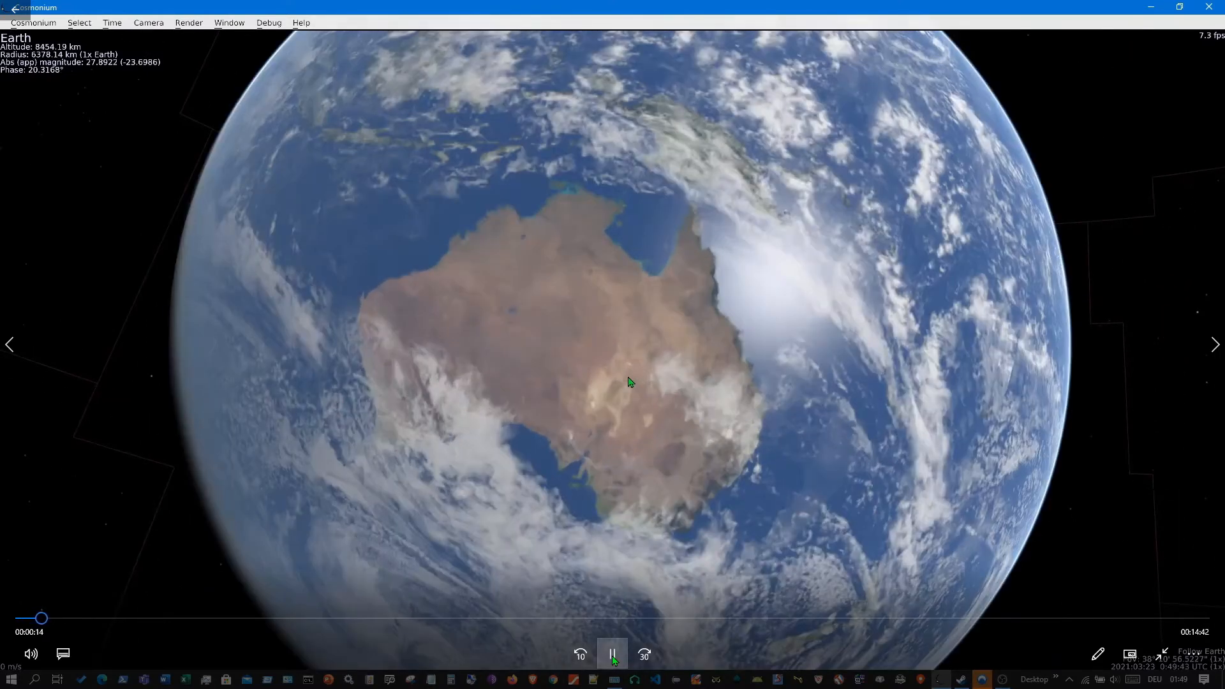
mouse_move(587, 346)
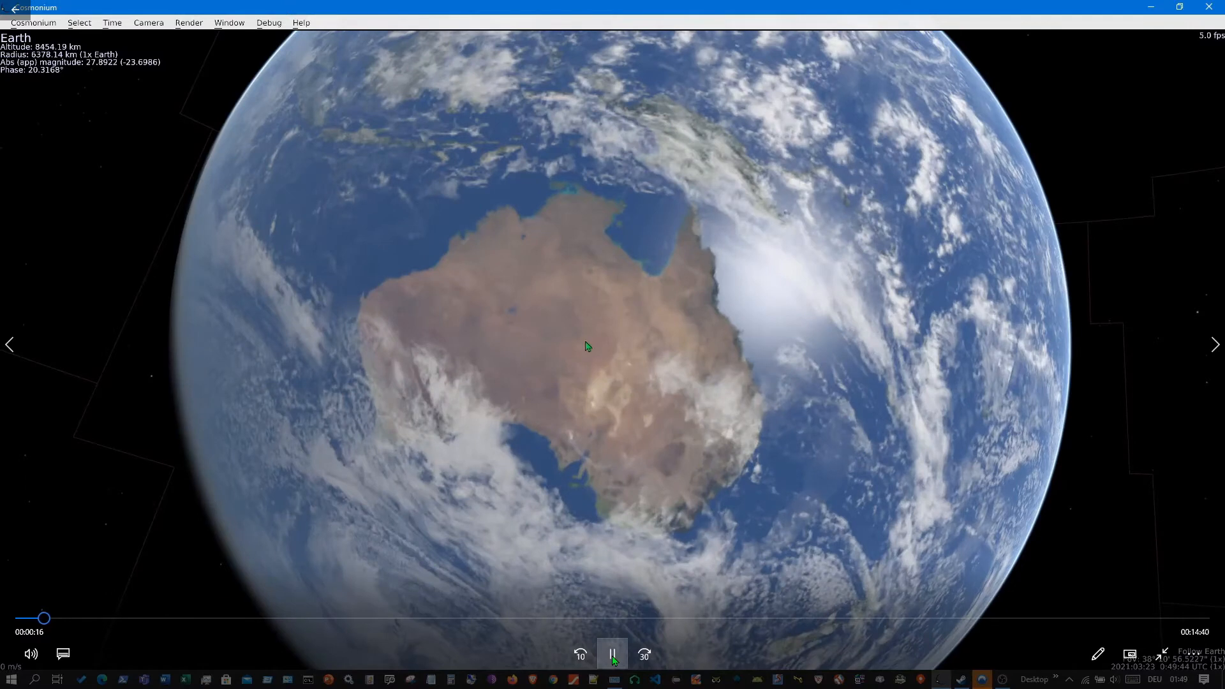
mouse_move(521, 312)
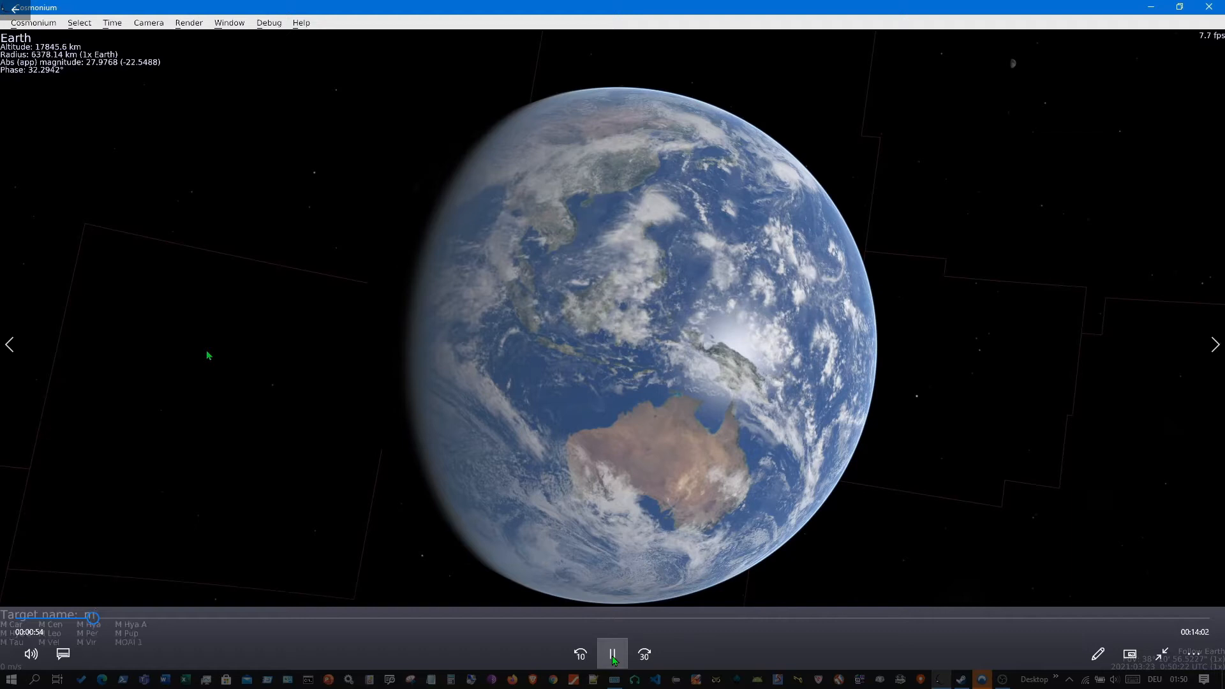
Step: Enter 'Moon' as the target name and travel to the Moon
type("oon")
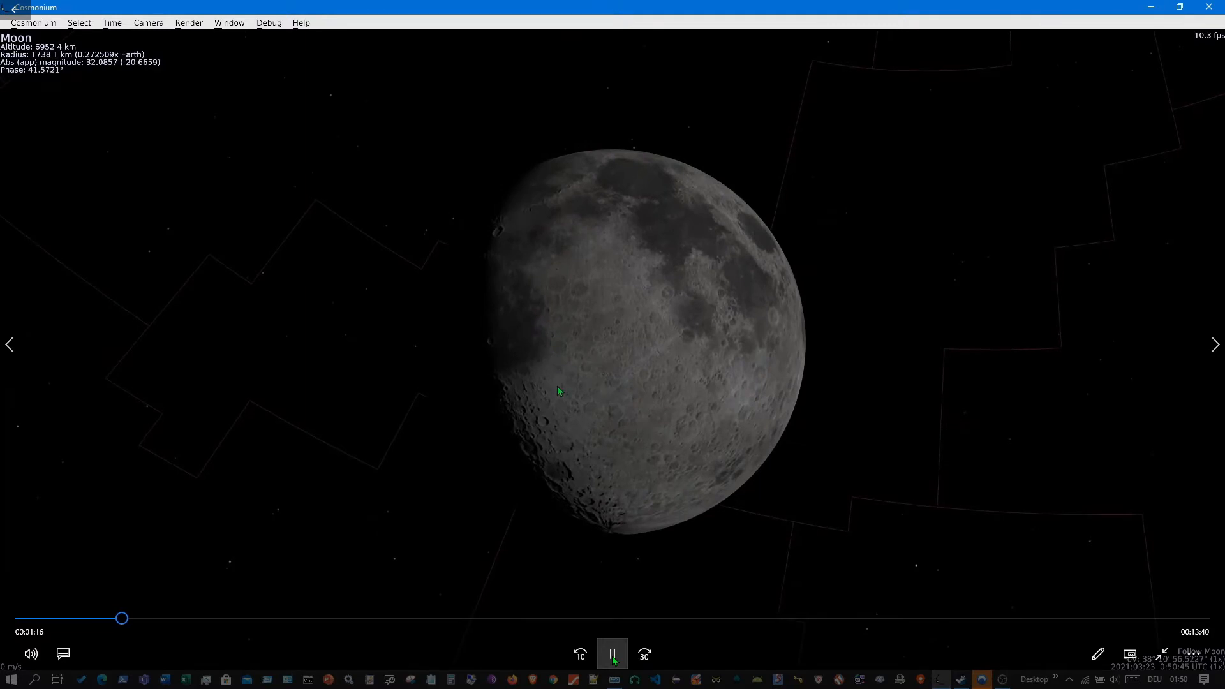
Step: Zoom in to about 834 km above the Moon's cratered surface
scroll("up", 3)
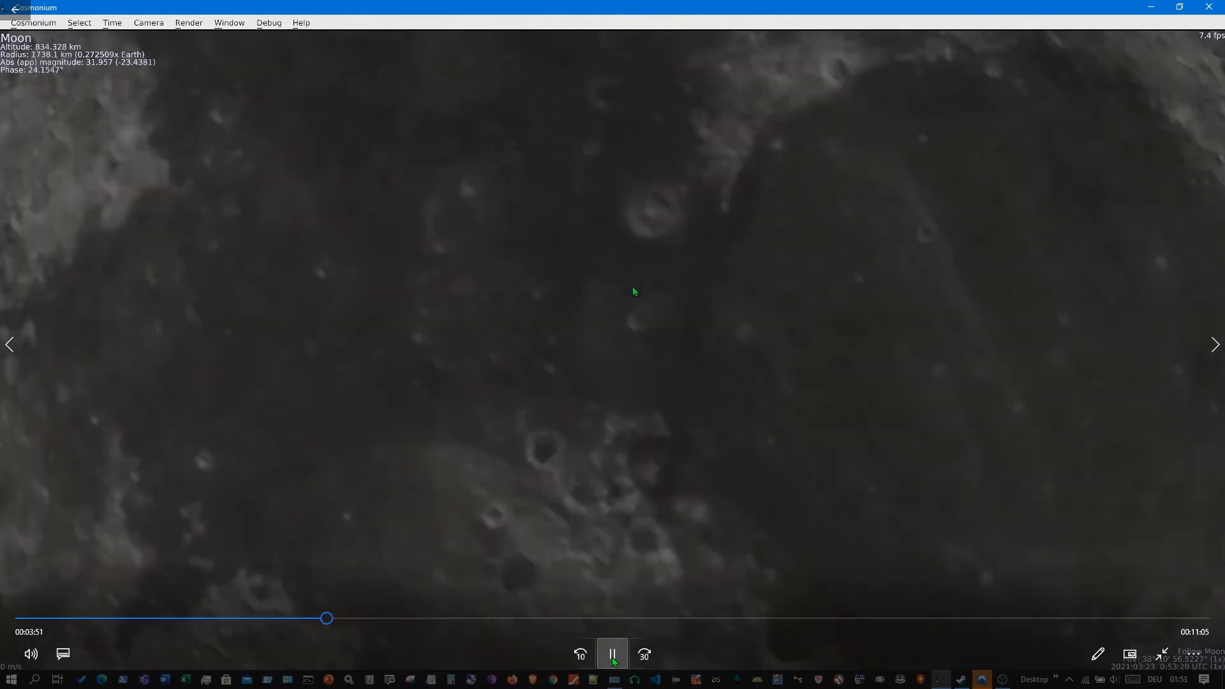
Step: Zoom back out to about 3,000 km from the Moon
scroll("down", 3)
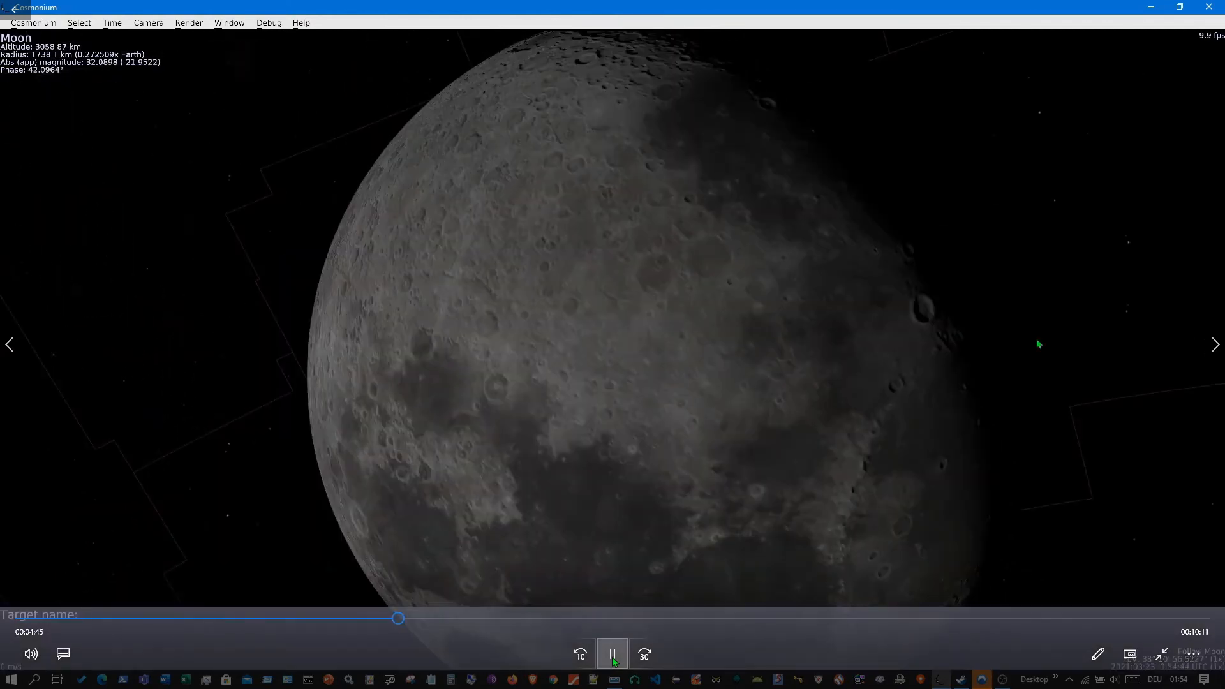
Step: Enter 'Mars' as the target name and travel to Mars
type("M")
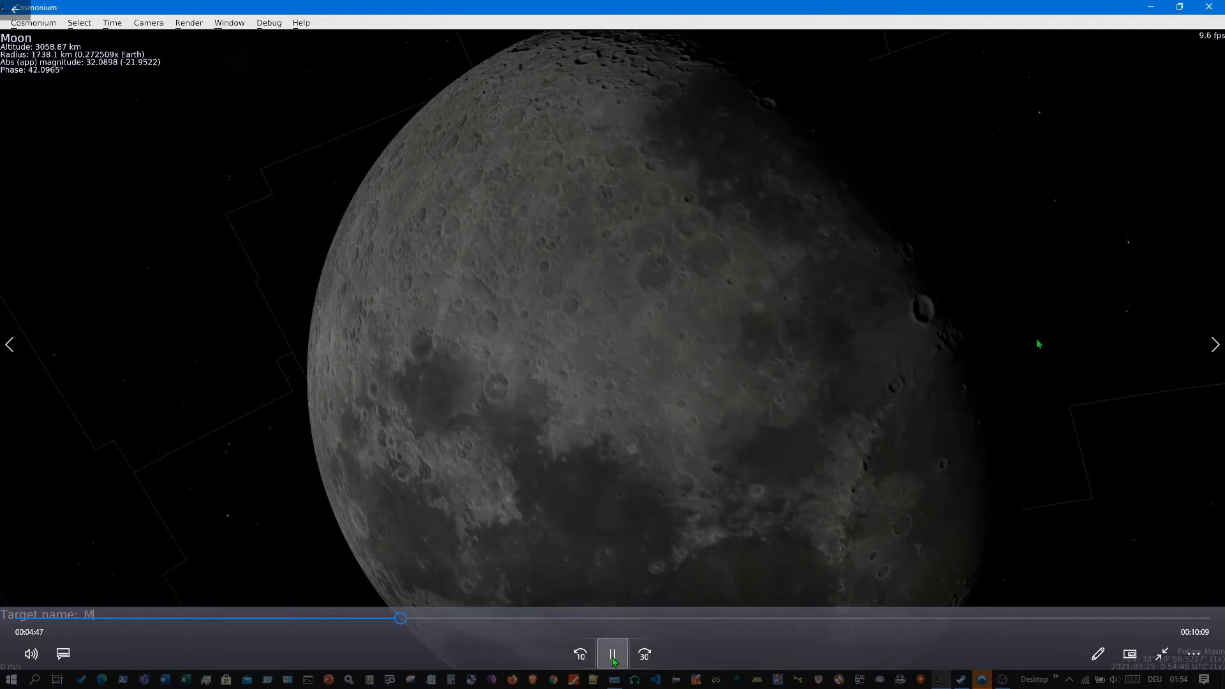
type("ars")
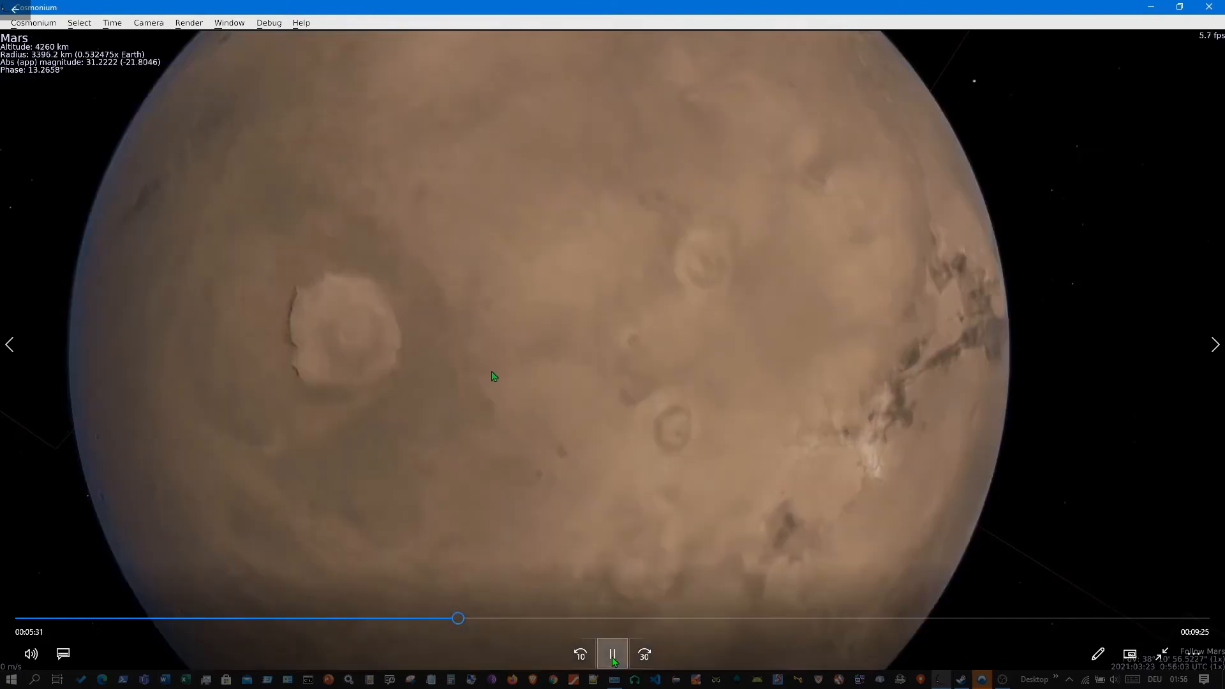
mouse_move(653, 291)
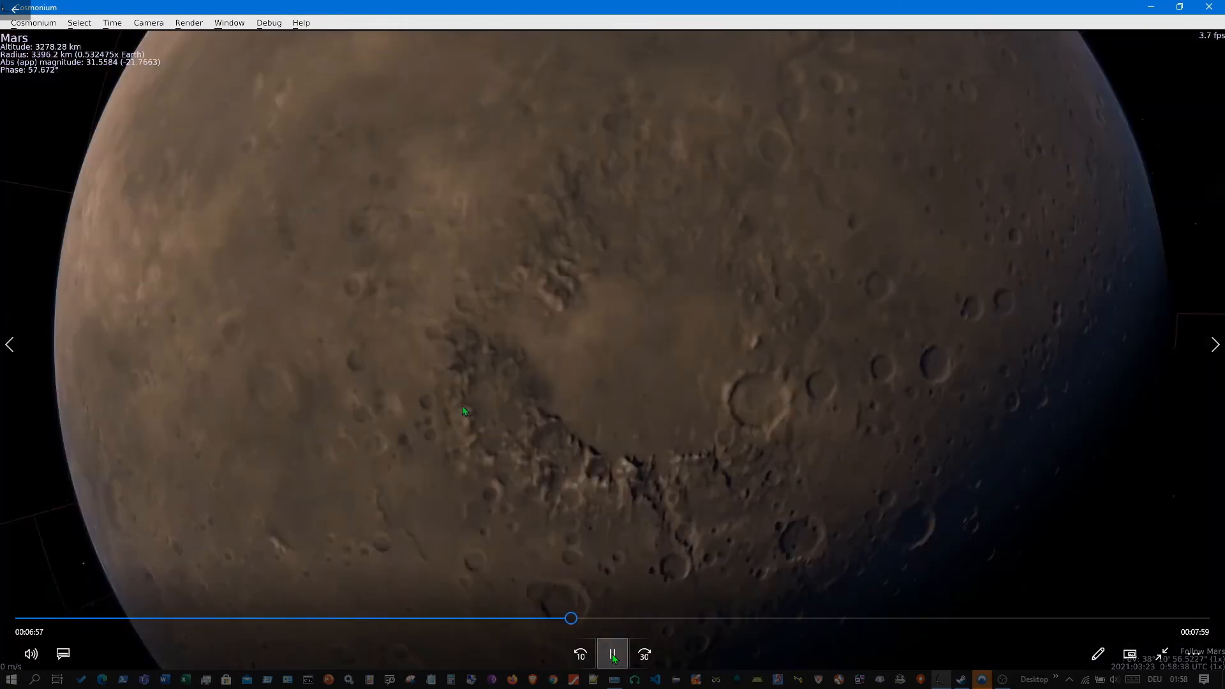
mouse_move(545, 371)
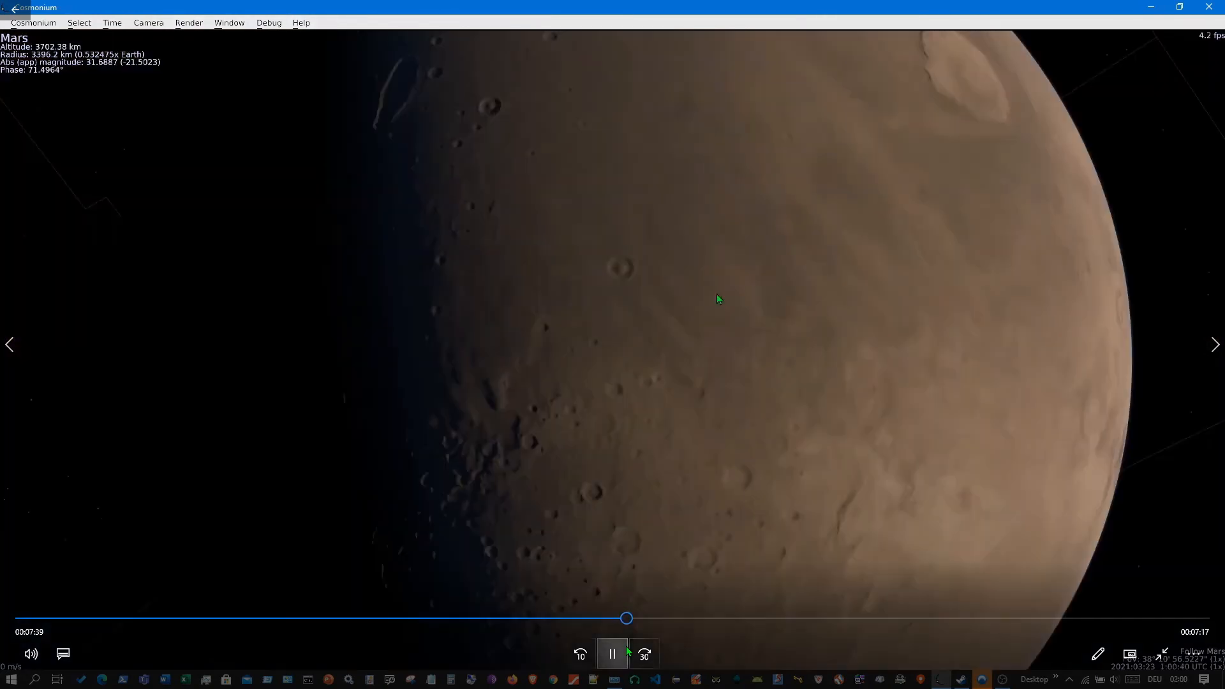
Step: Continue the tour until Mars's bright polar ice cap faces the camera
left_click(643, 653)
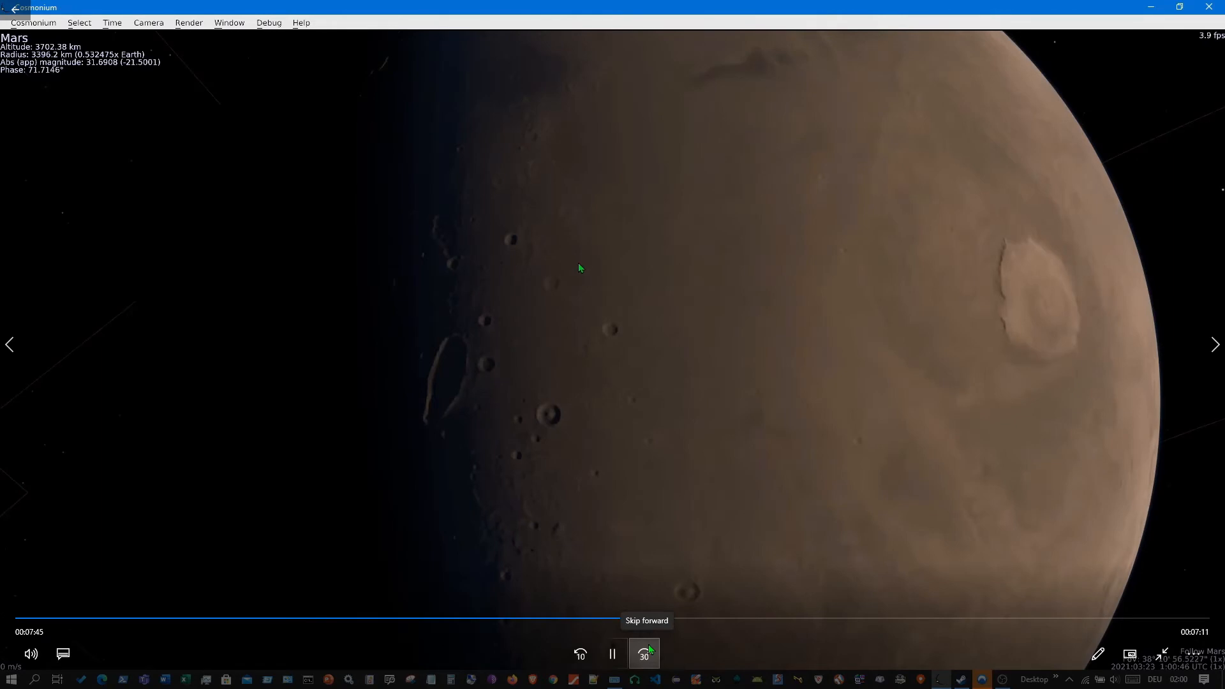
left_click(643, 654)
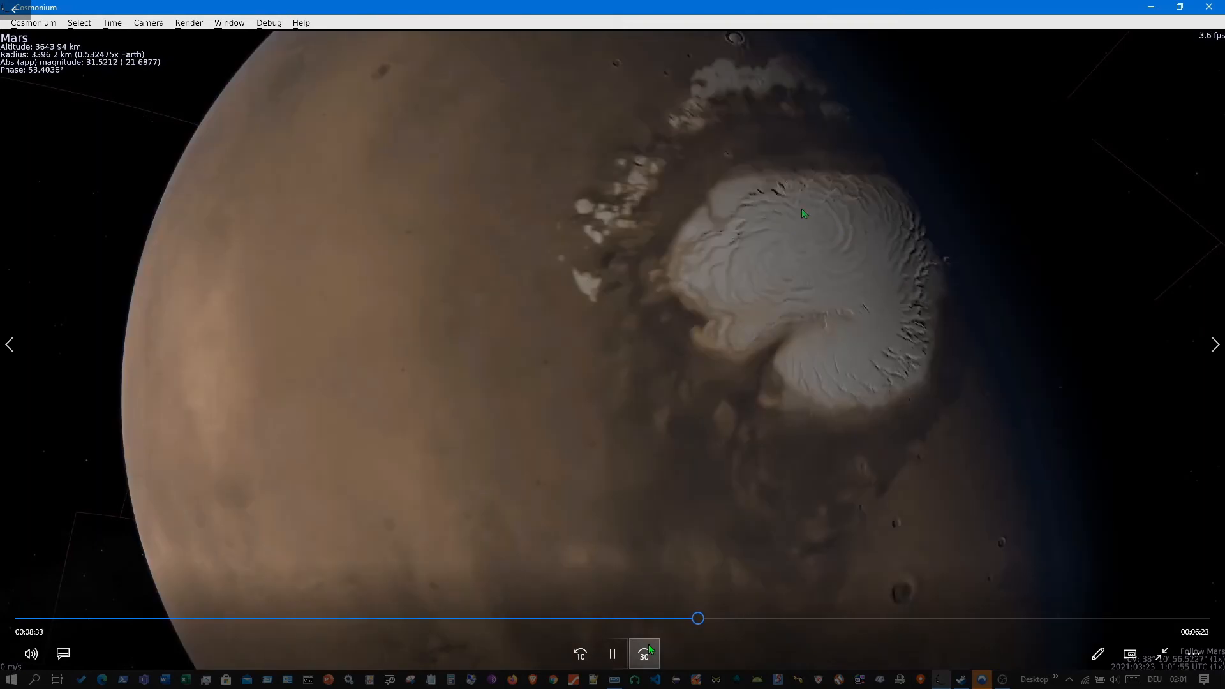
mouse_move(756, 272)
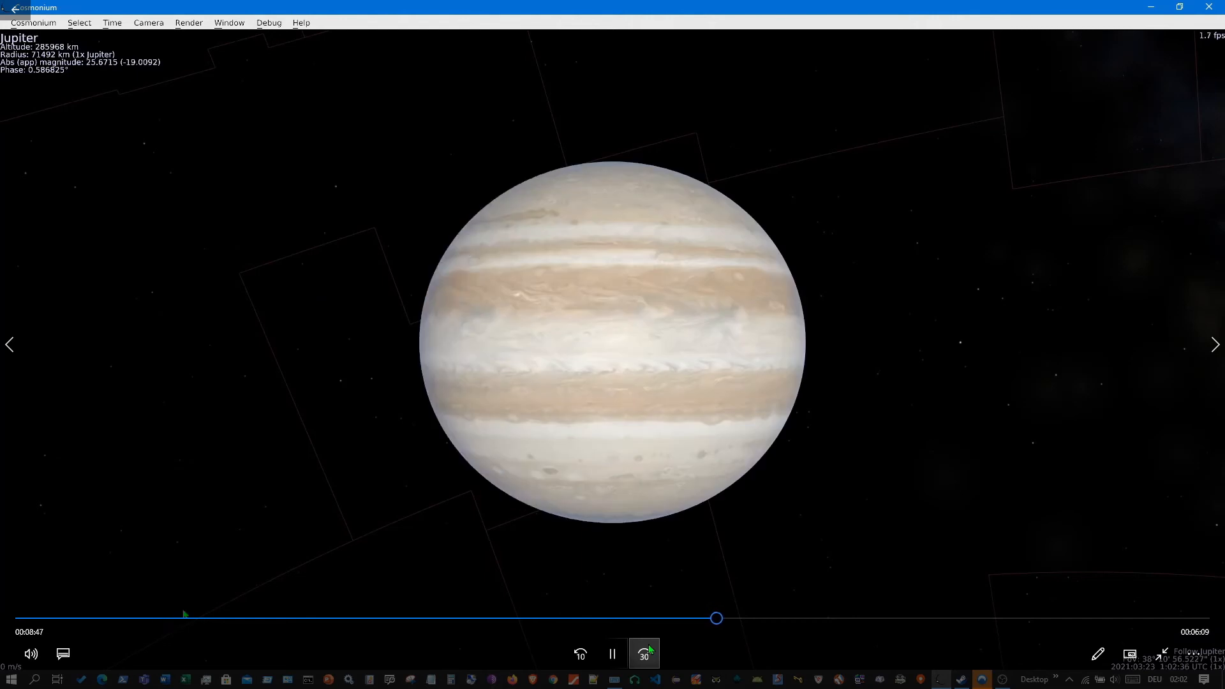
mouse_move(676, 394)
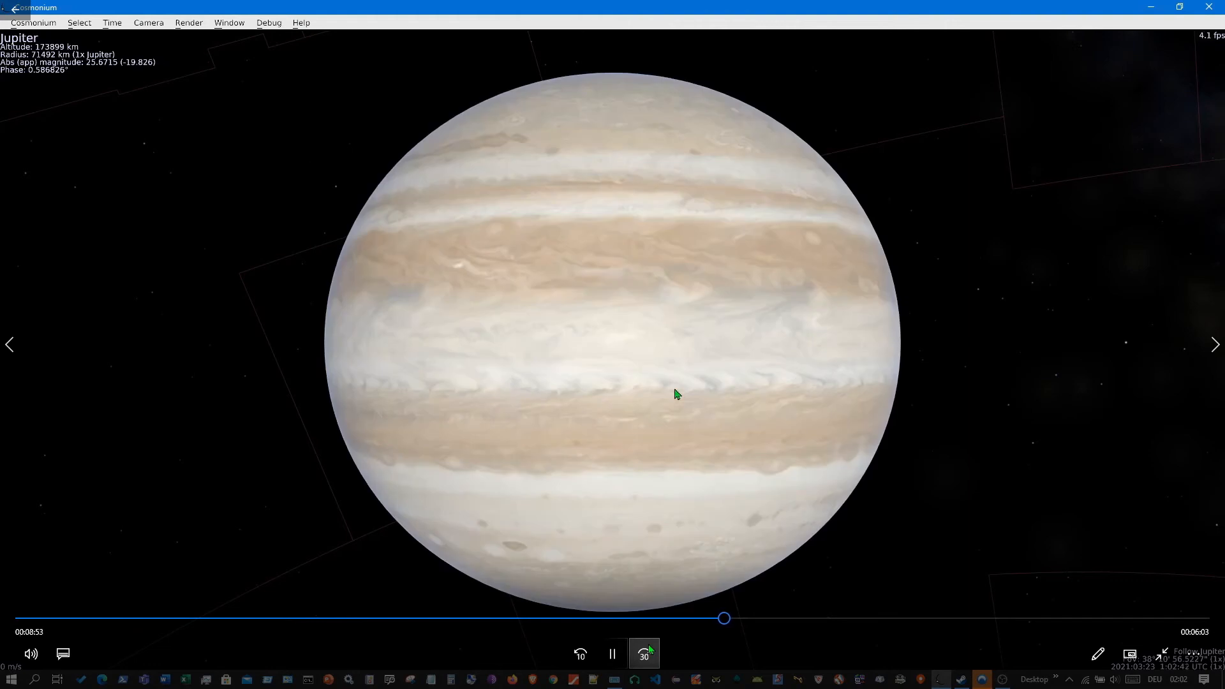
mouse_move(660, 402)
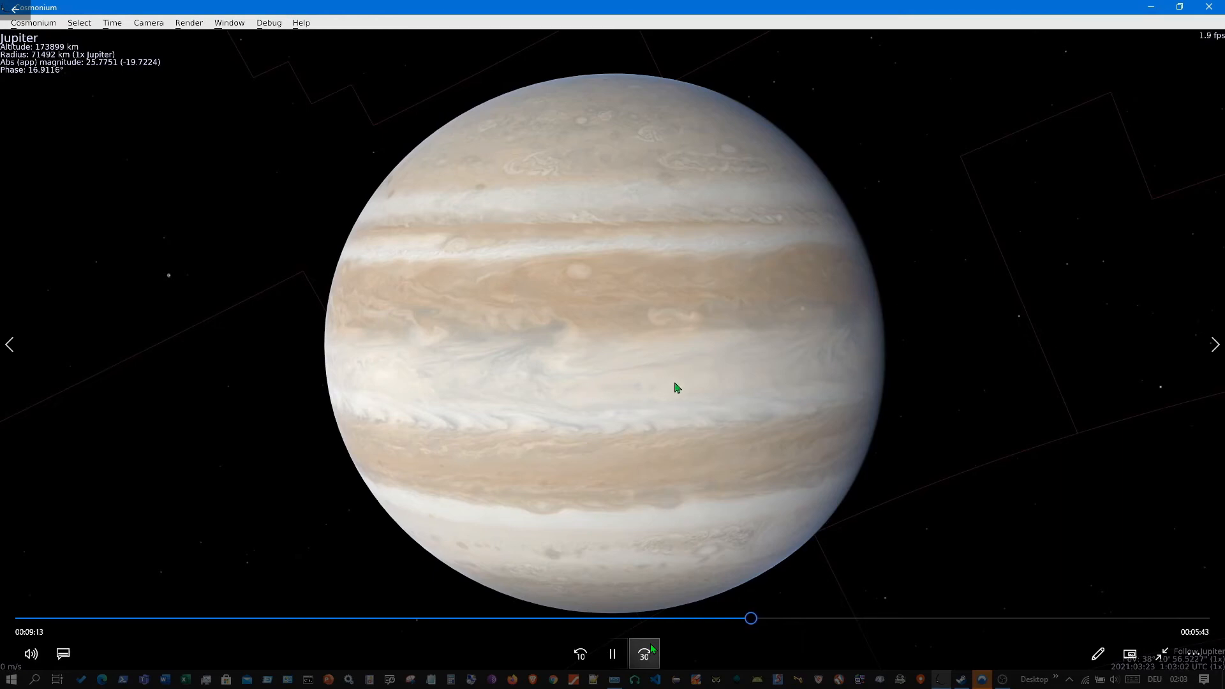
mouse_move(530, 343)
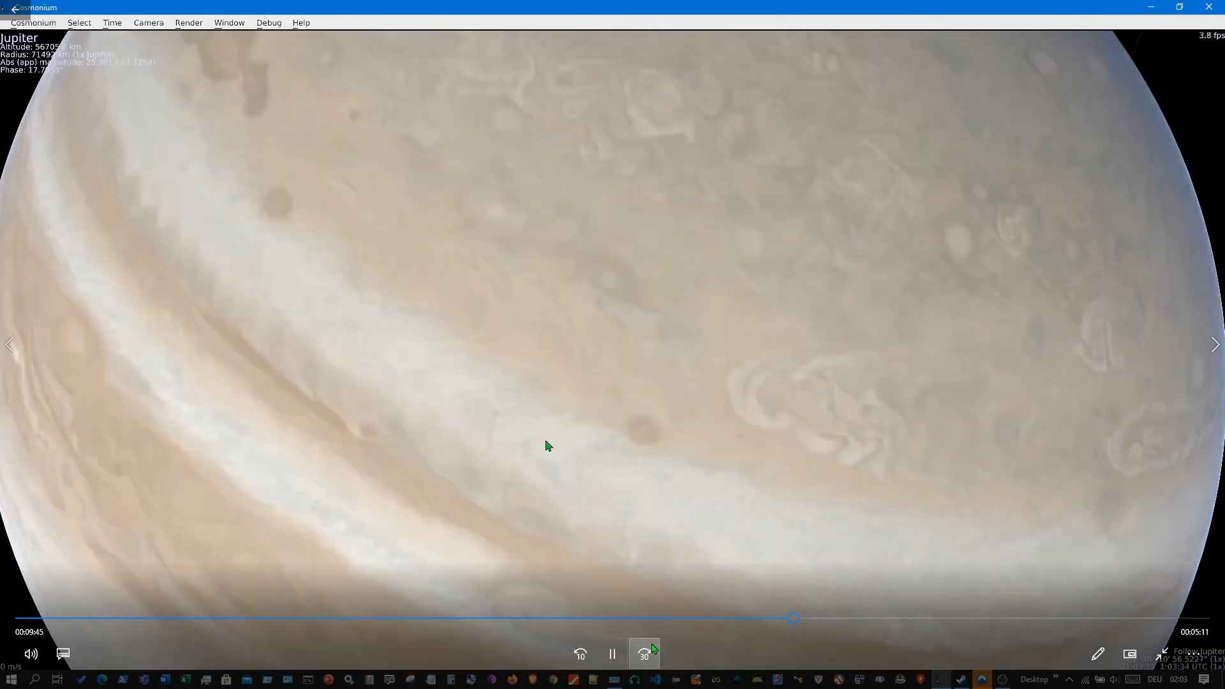
mouse_move(414, 517)
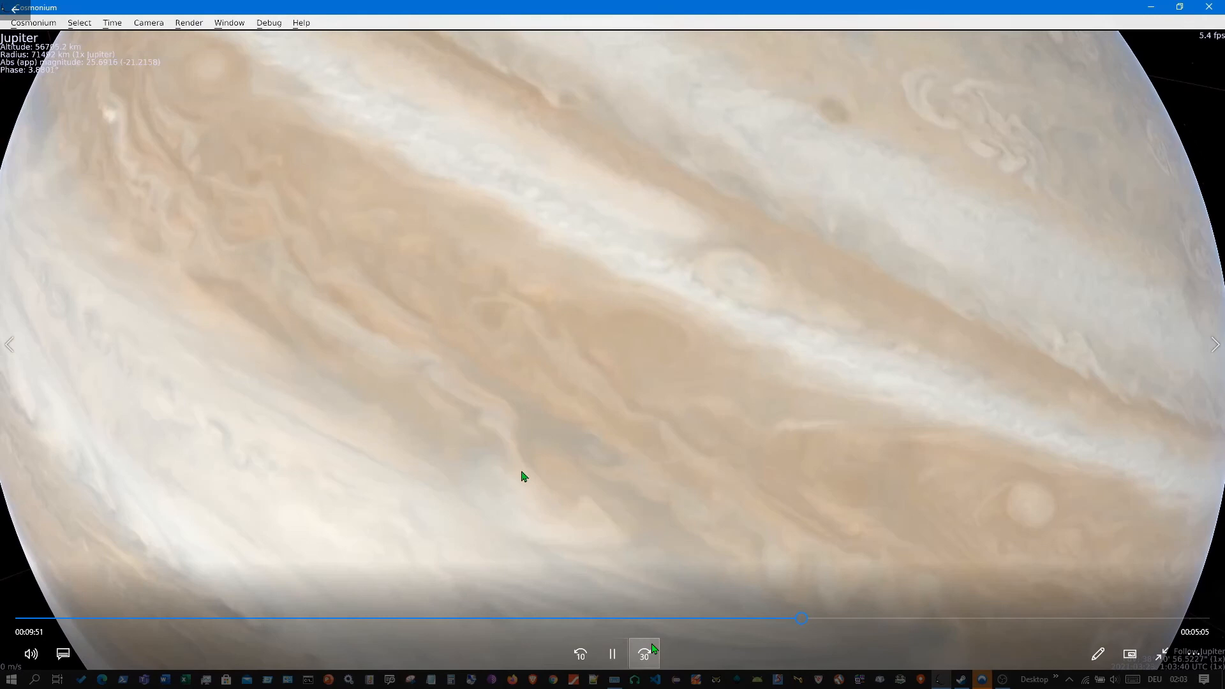
mouse_move(529, 457)
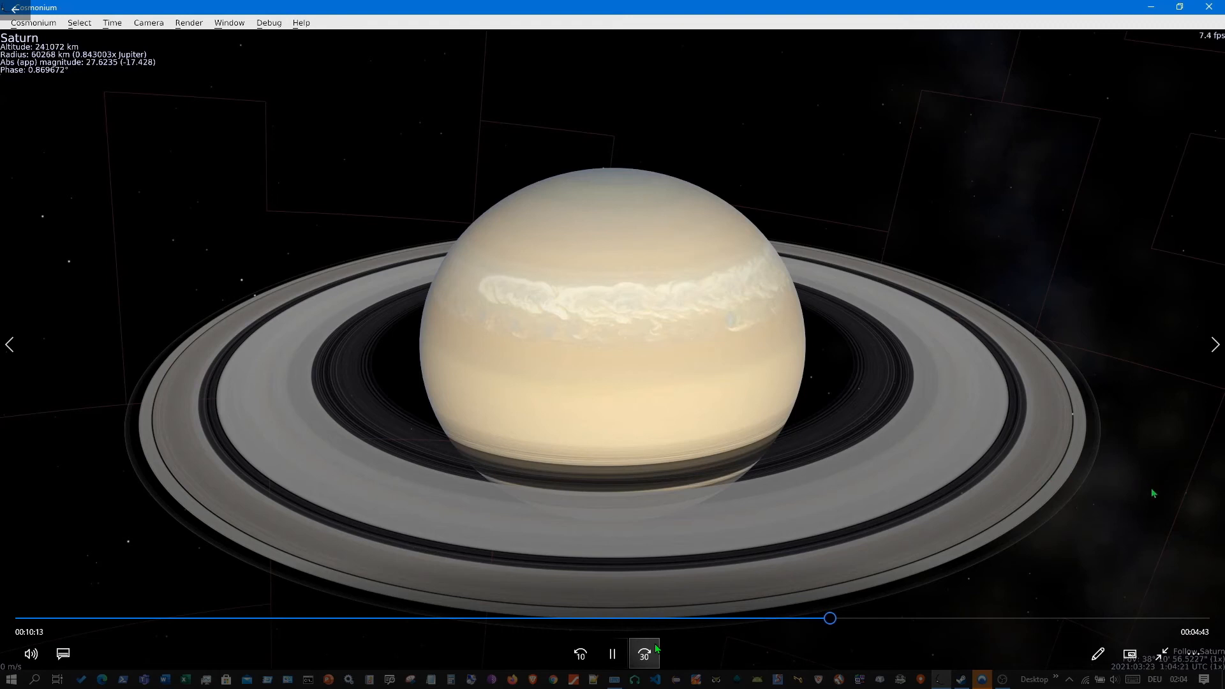
mouse_move(1055, 497)
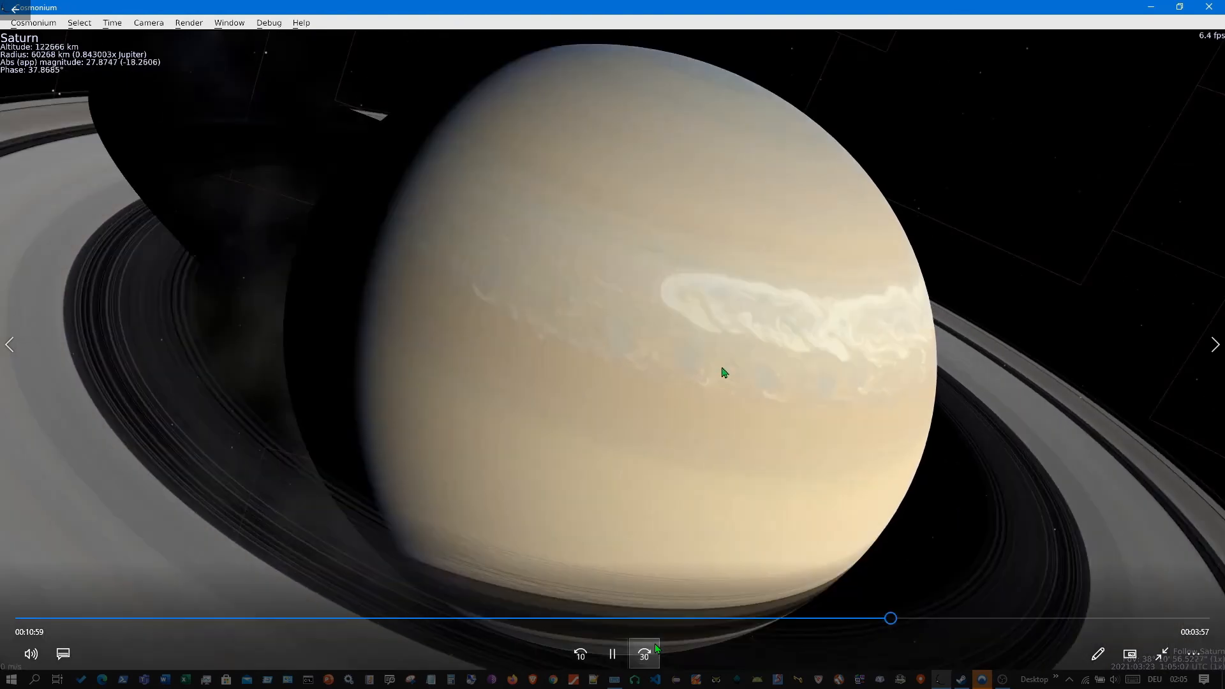
mouse_move(712, 409)
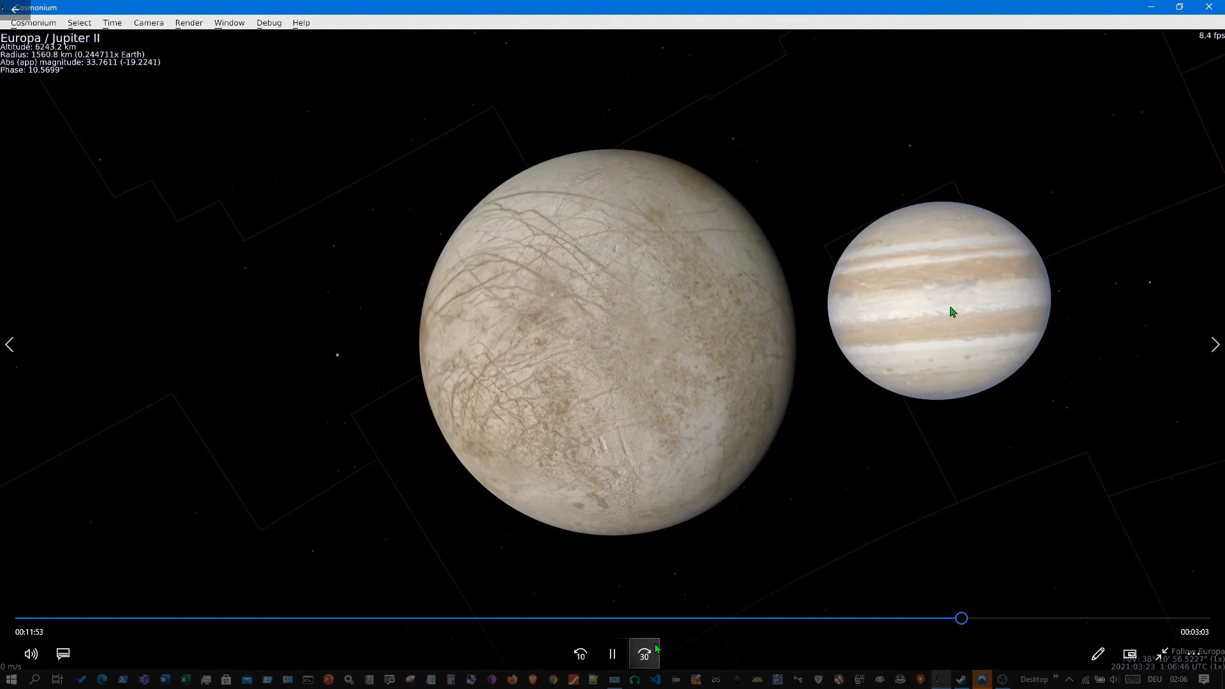
mouse_move(559, 402)
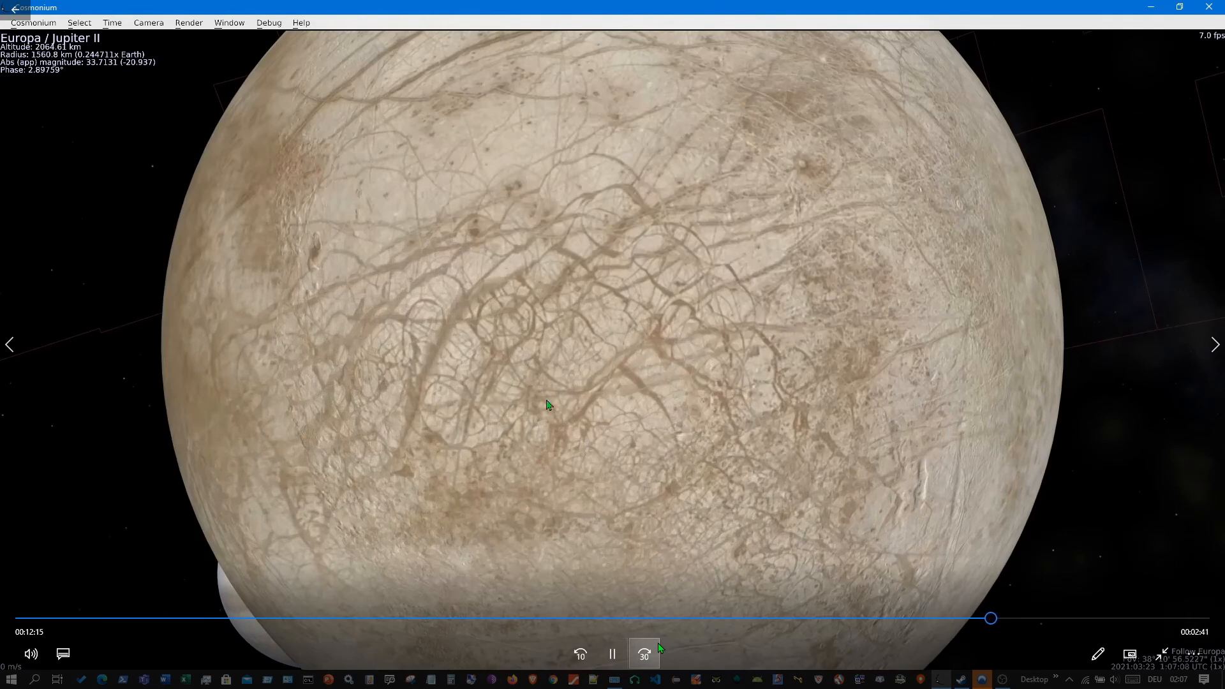
mouse_move(729, 394)
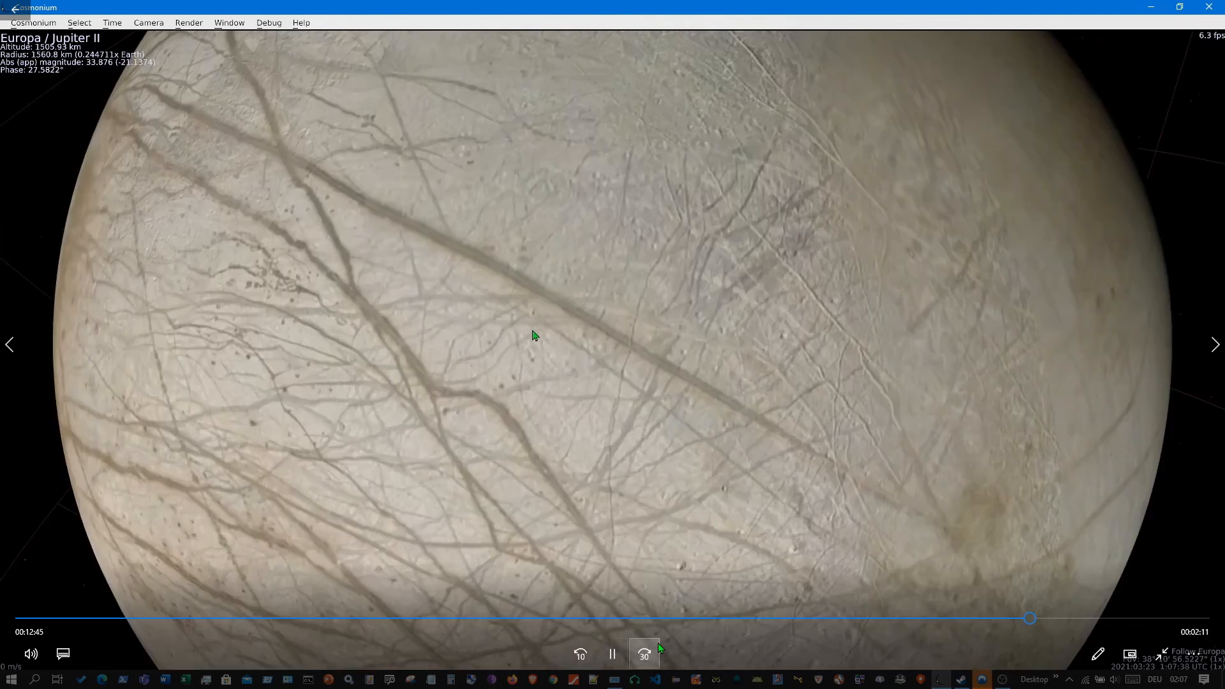
mouse_move(587, 314)
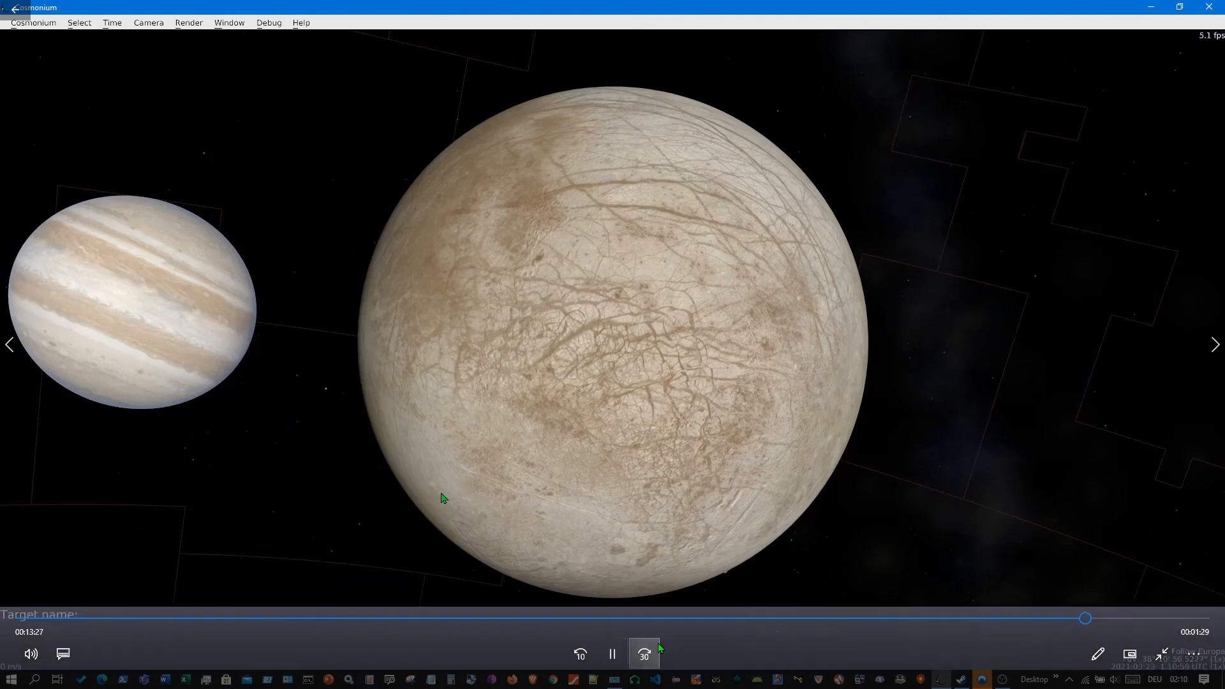
Step: Begin entering 'E' for the next target, Enceladus
type("E")
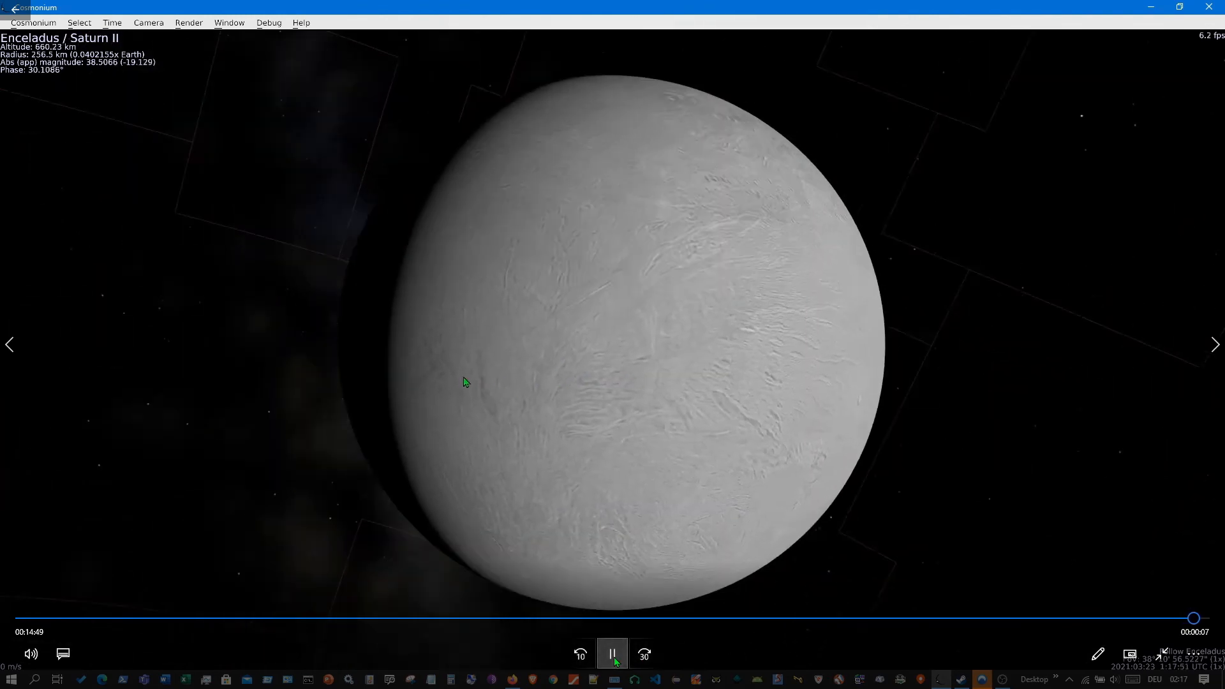
Step: Pause the tour on the Enceladus close-up
left_click(612, 653)
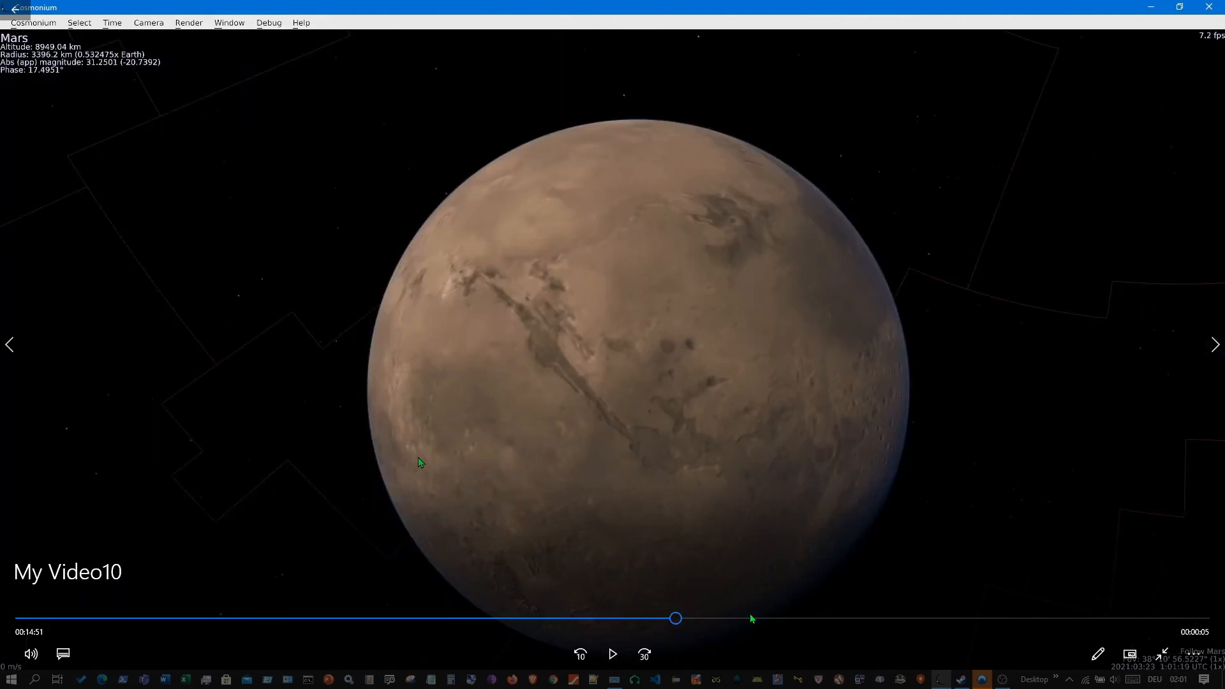
Step: Scrub the playback timeline back to the Saturn-with-rings section
left_click_drag(676, 618, 758, 618)
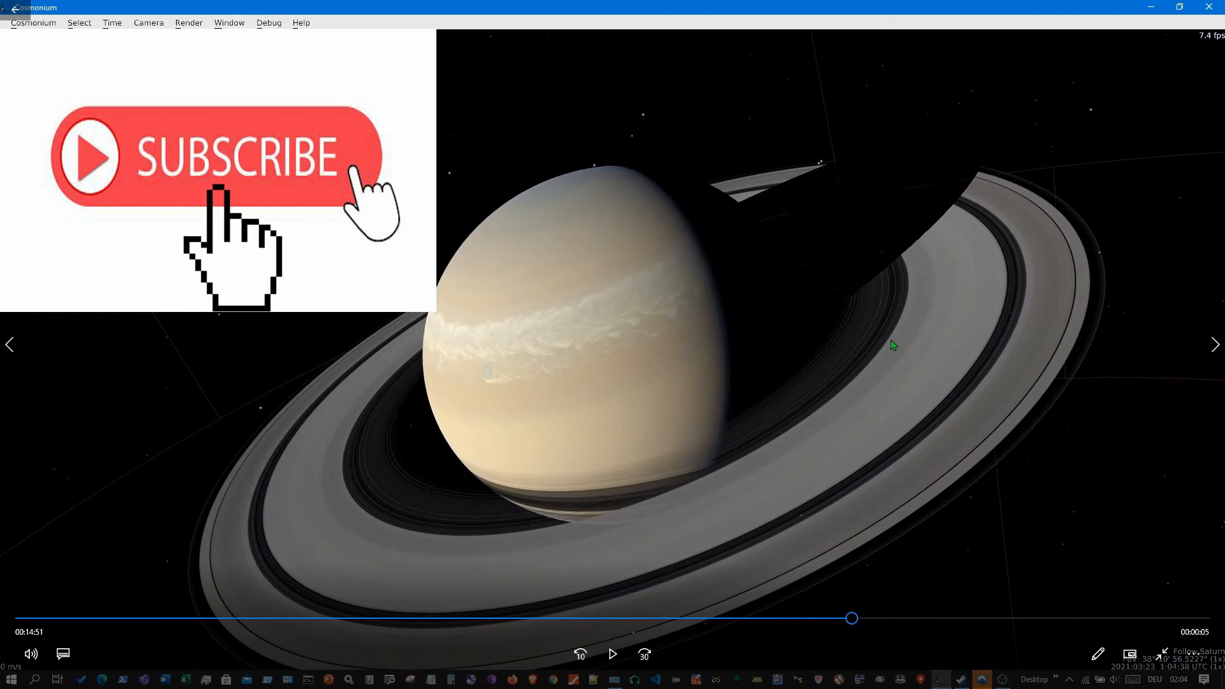
left_click(221, 191)
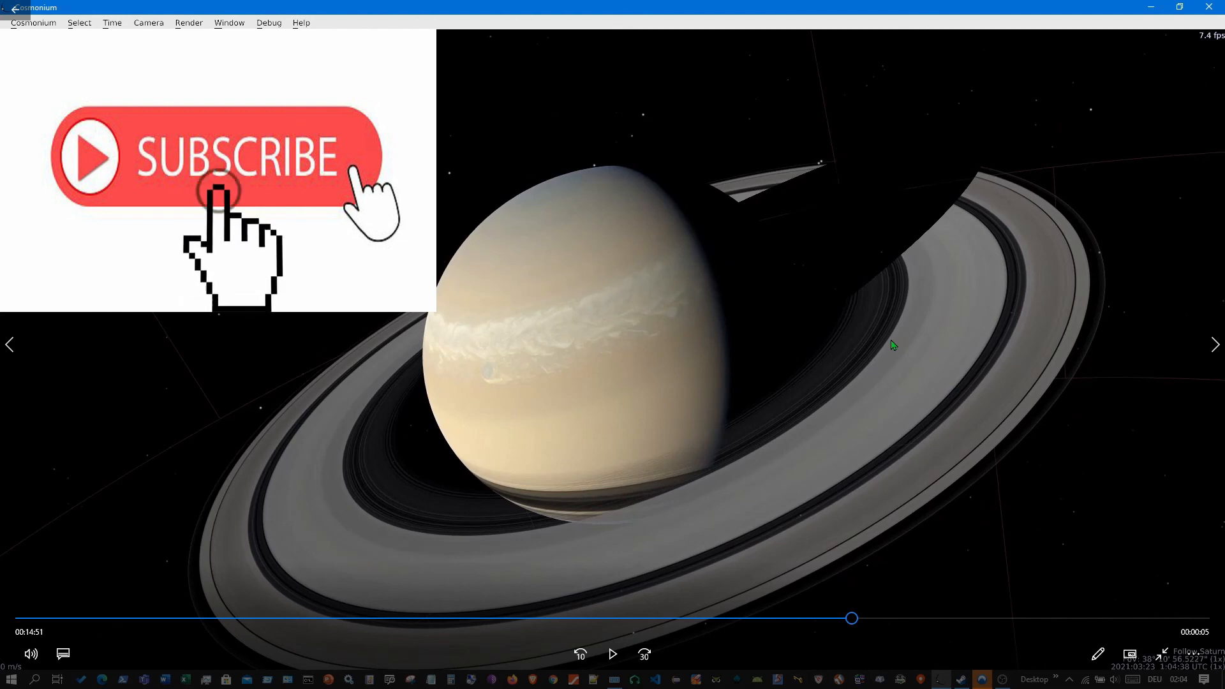